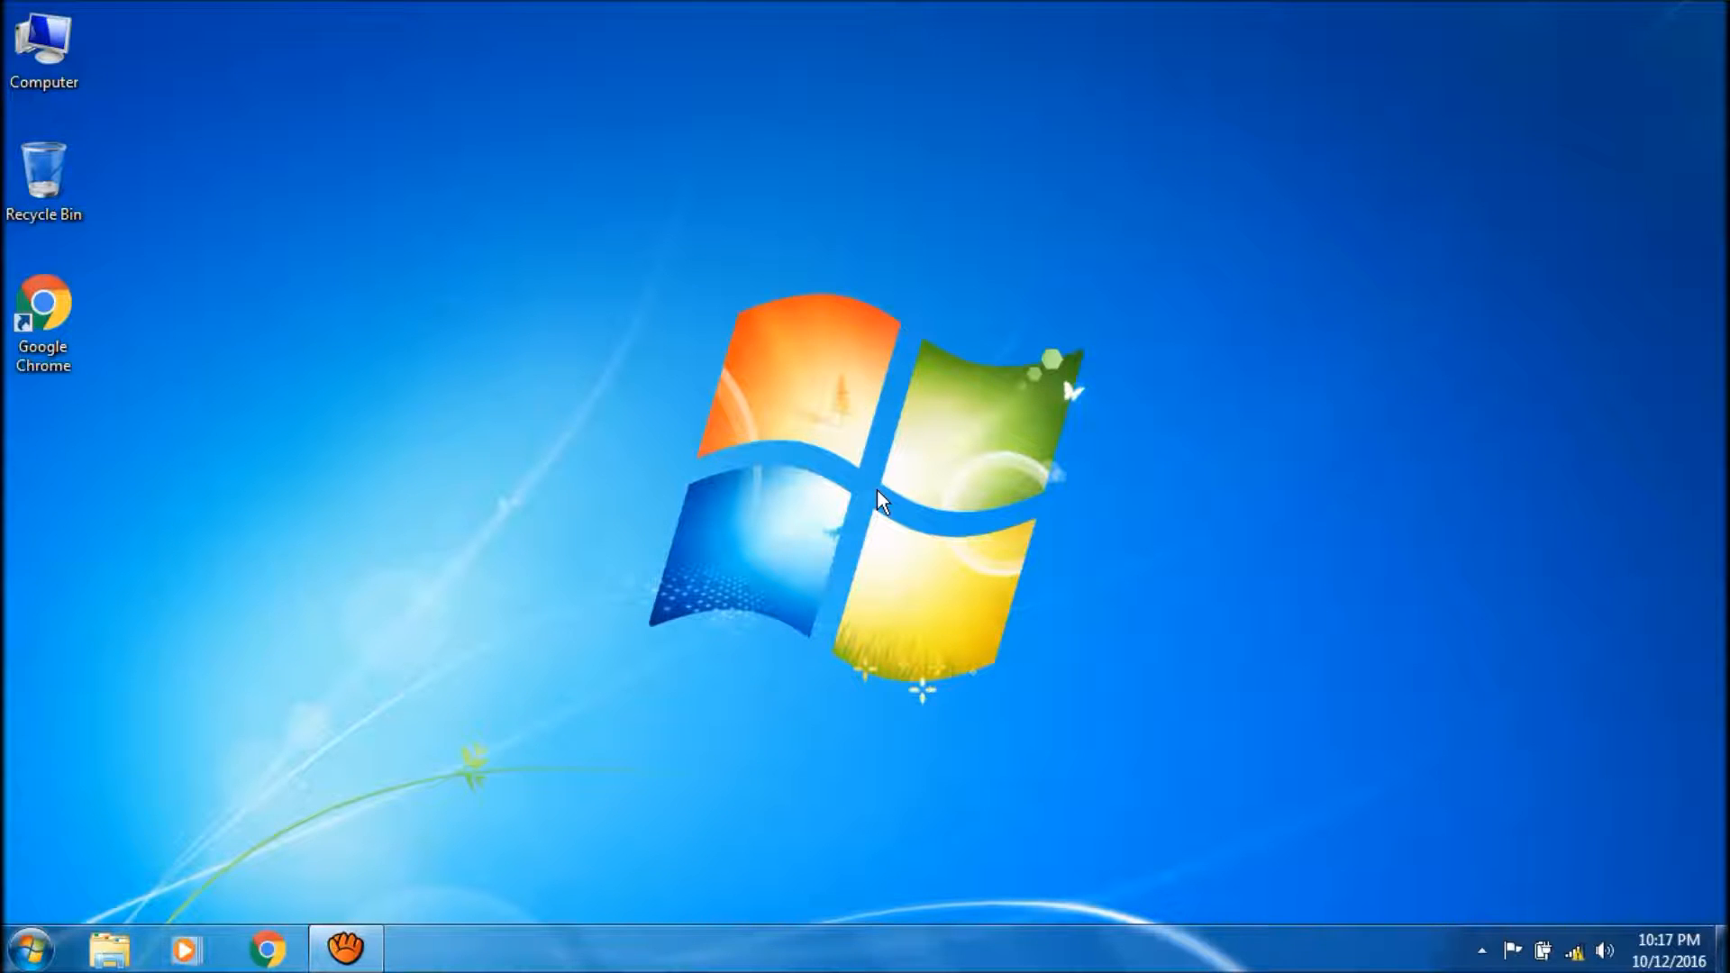
{"action": "mouse_move", "coordinate": [166, 74]}
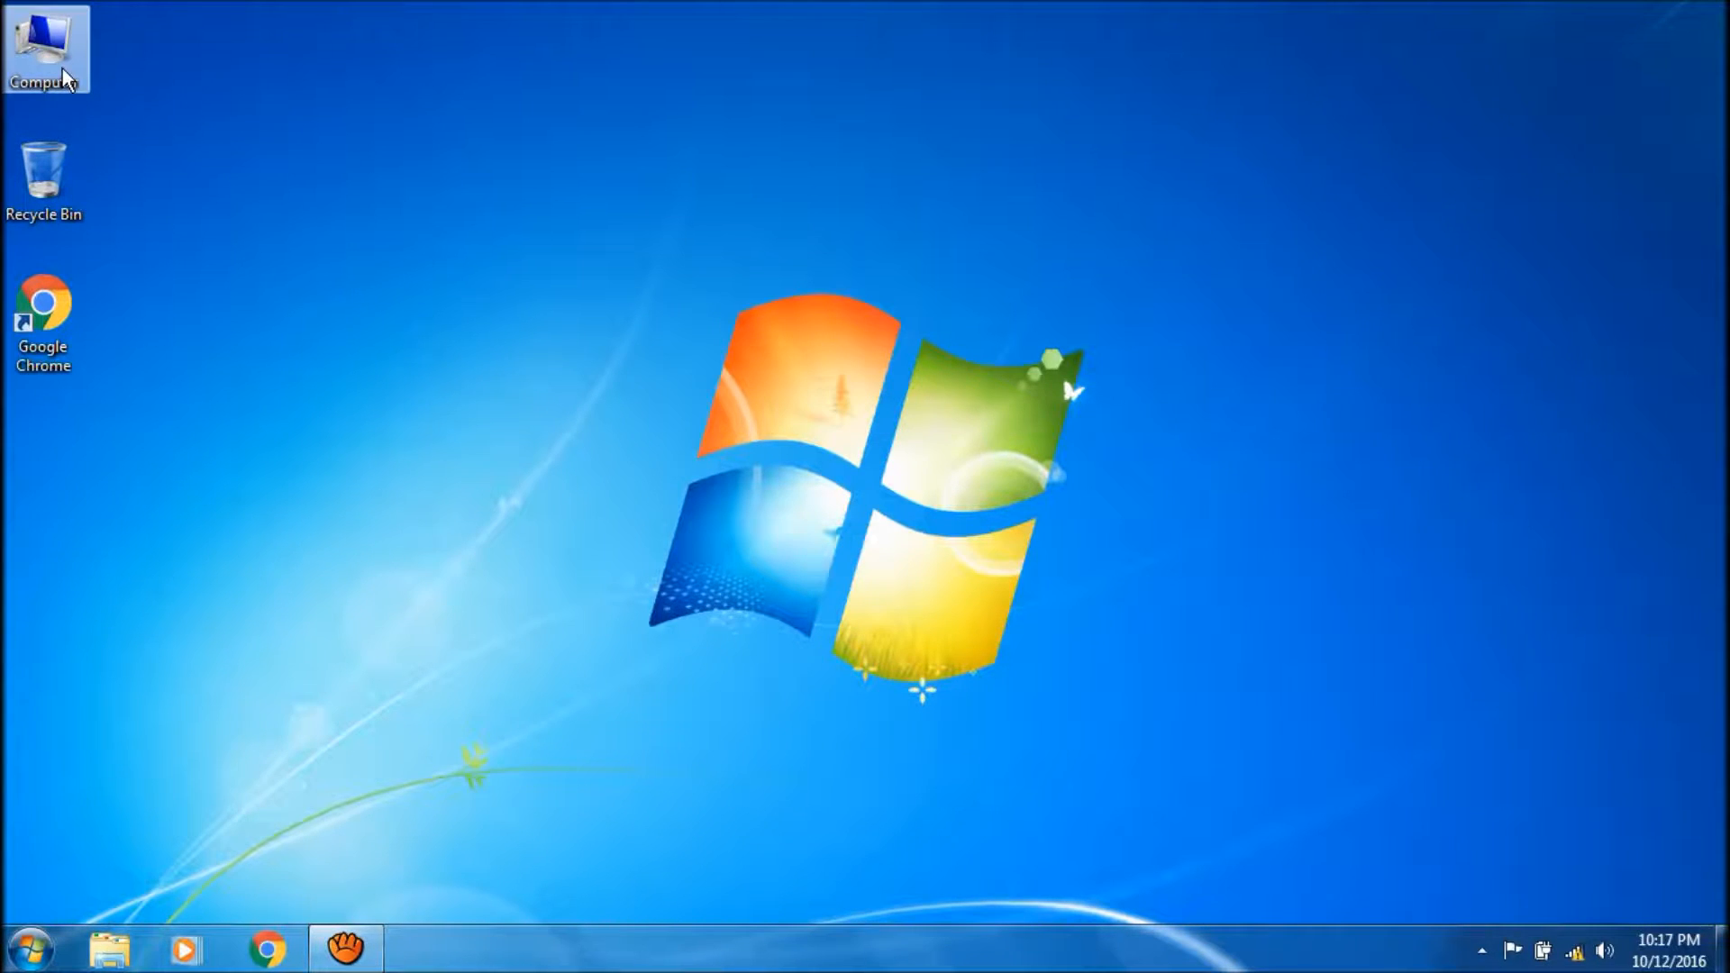
Step: Open the Computer window from the desktop icon to show the drives
{"action": "double_click", "coordinate": [44, 50]}
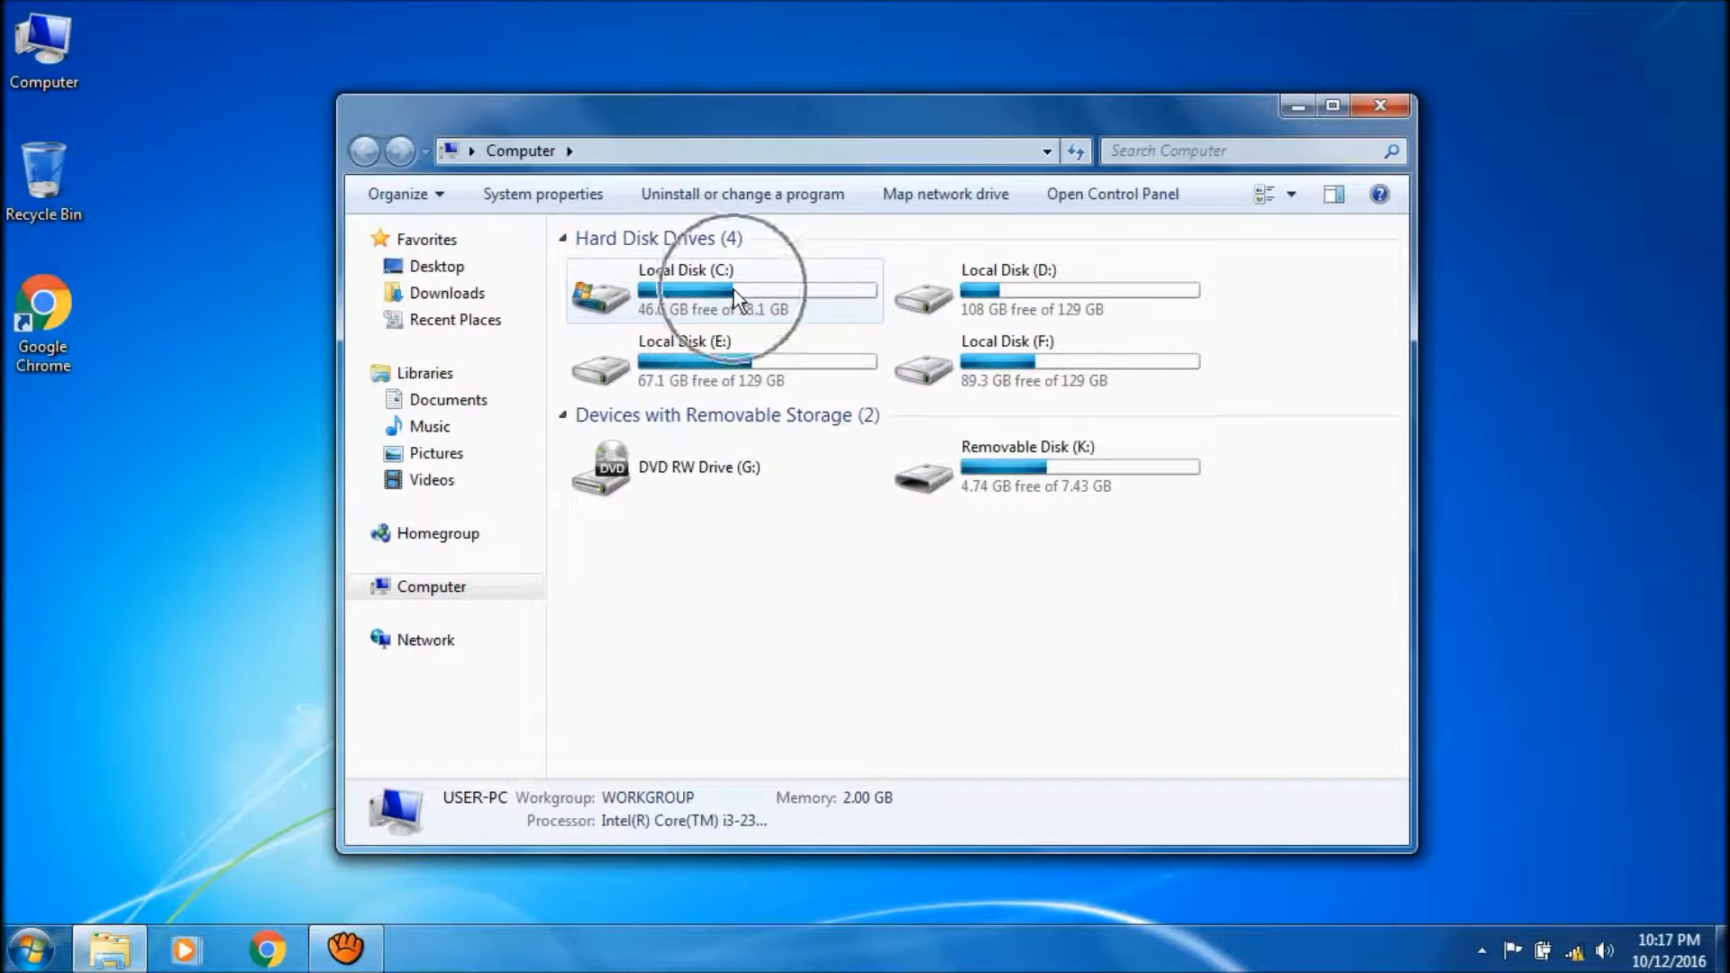
Step: Navigate into Local Disk (C:), then Users, then the USER profile folder
{"action": "double_click", "coordinate": [685, 290]}
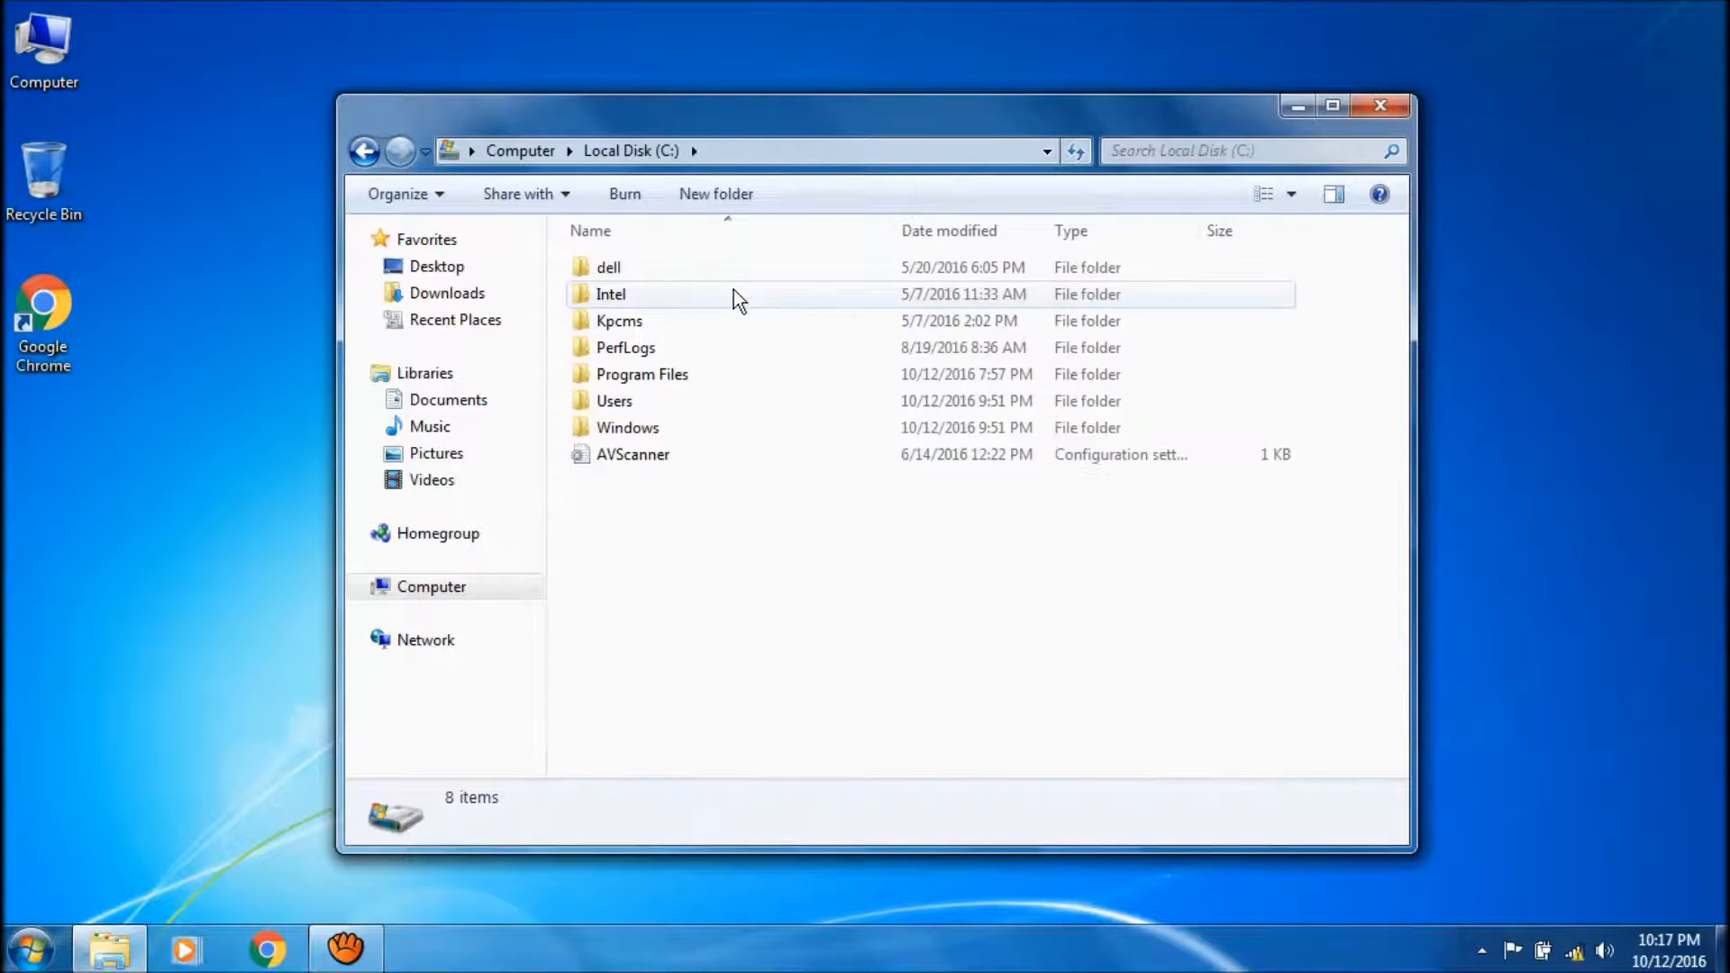
{"action": "mouse_move", "coordinate": [717, 409]}
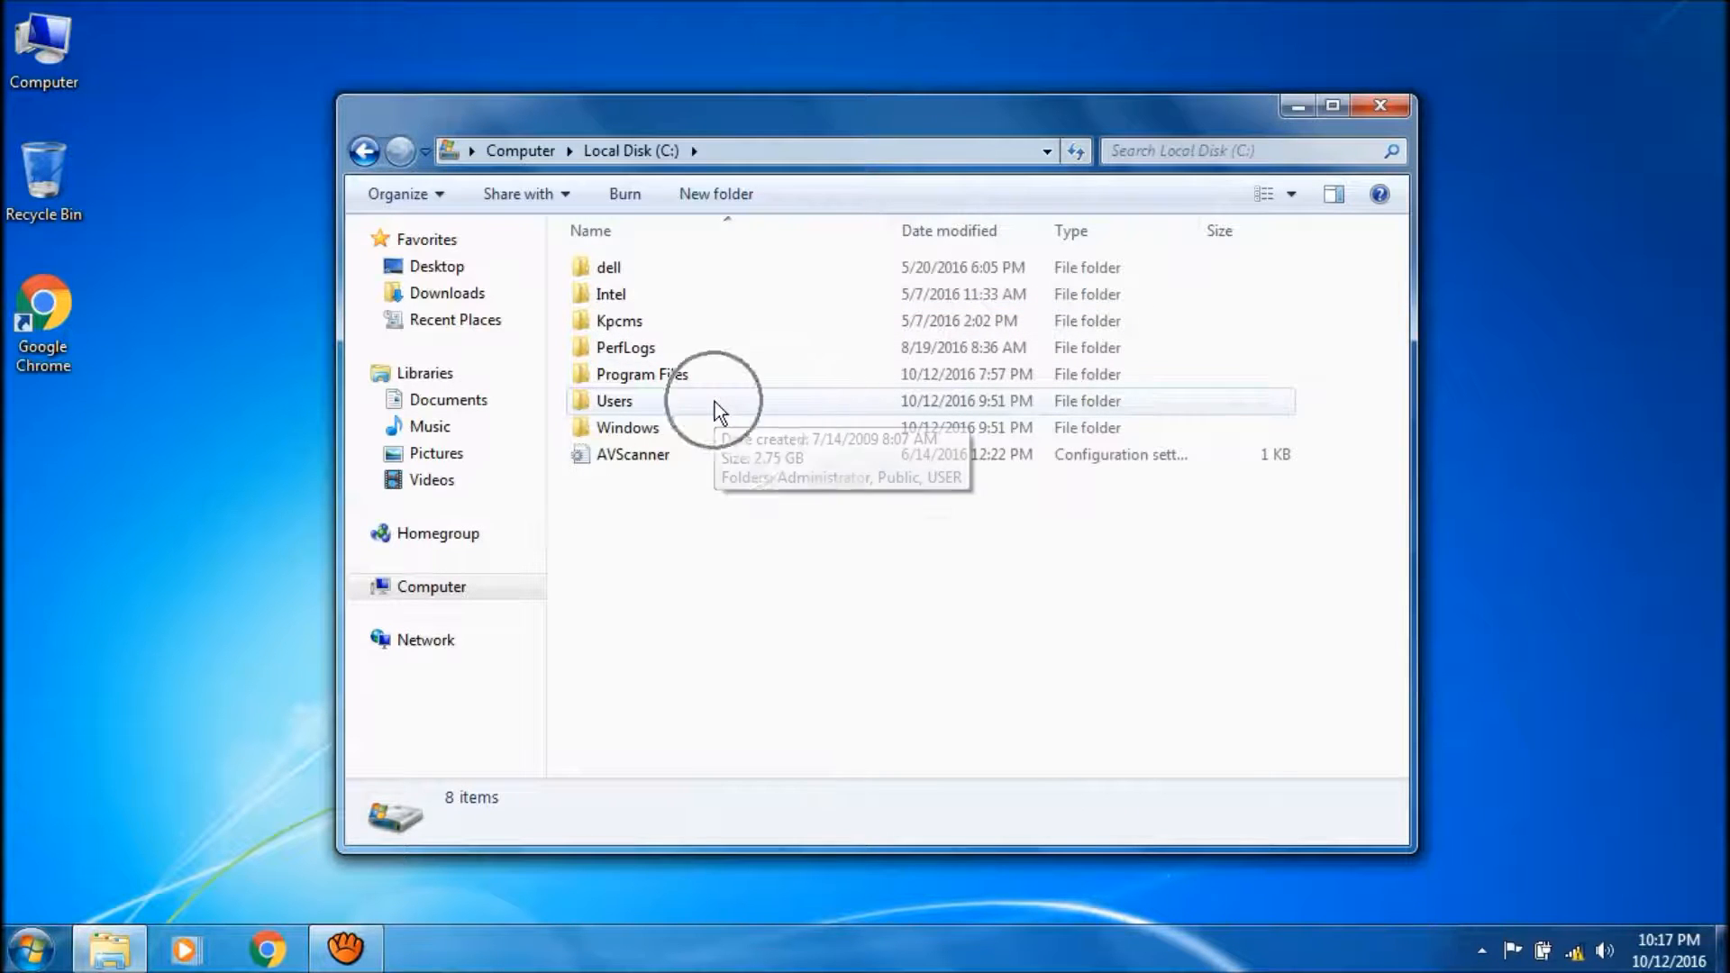
{"action": "left_click", "coordinate": [614, 400]}
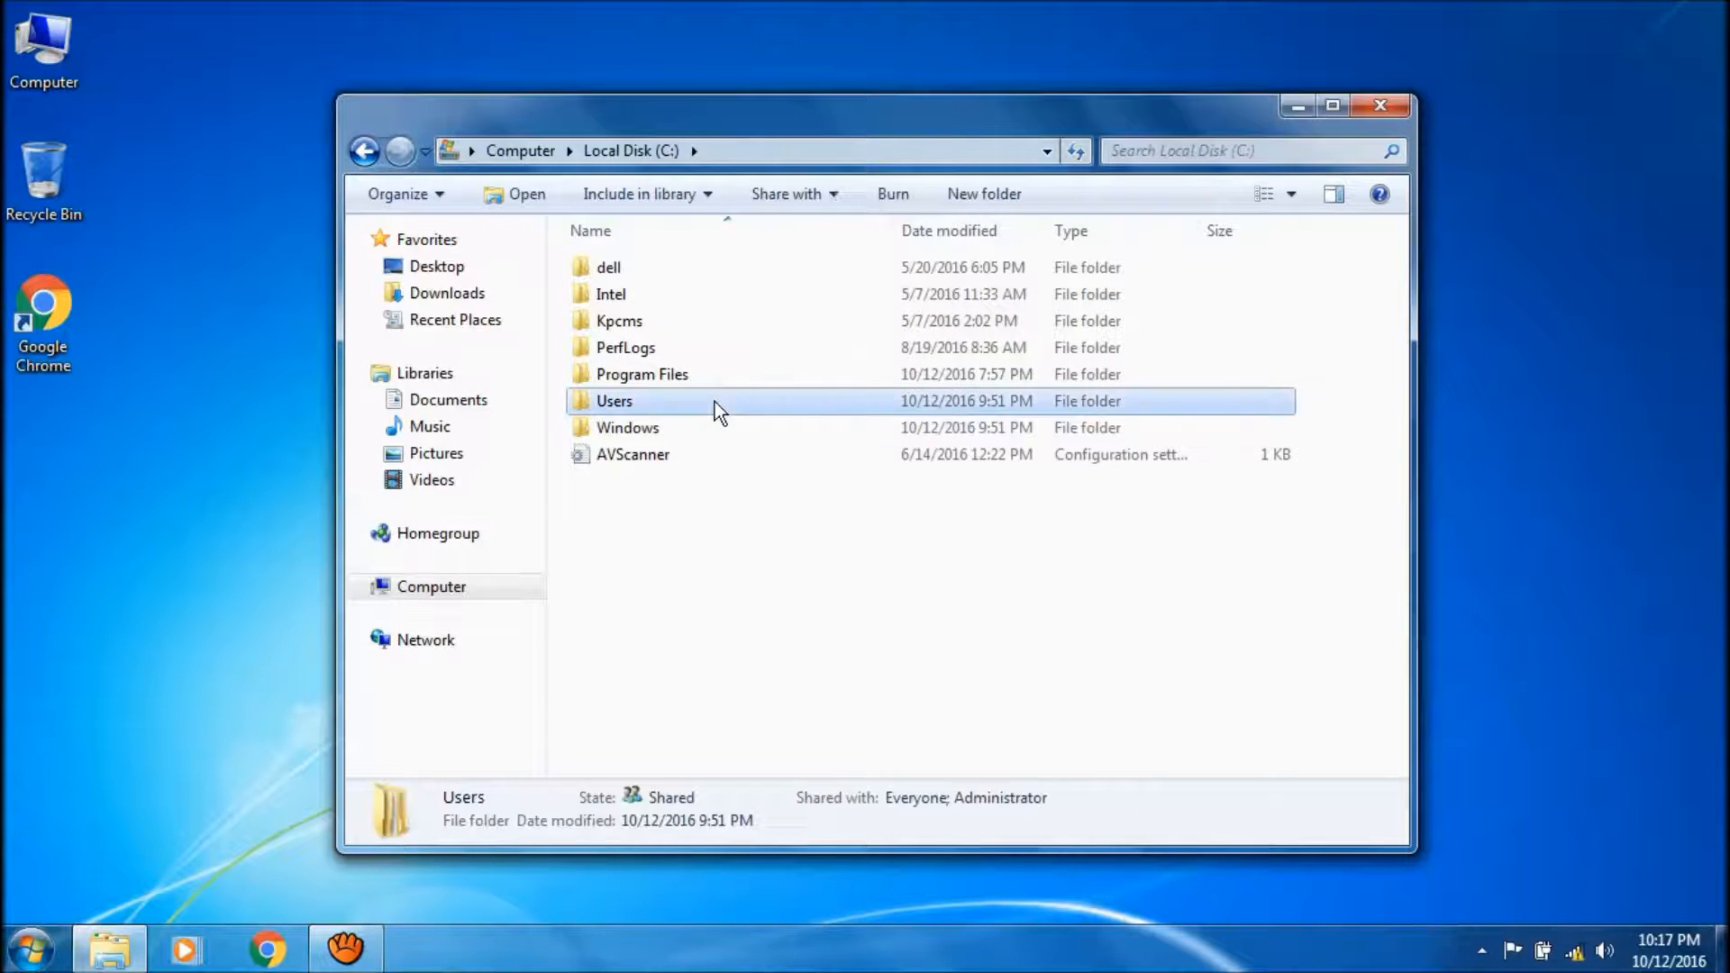
{"action": "double_click", "coordinate": [615, 400]}
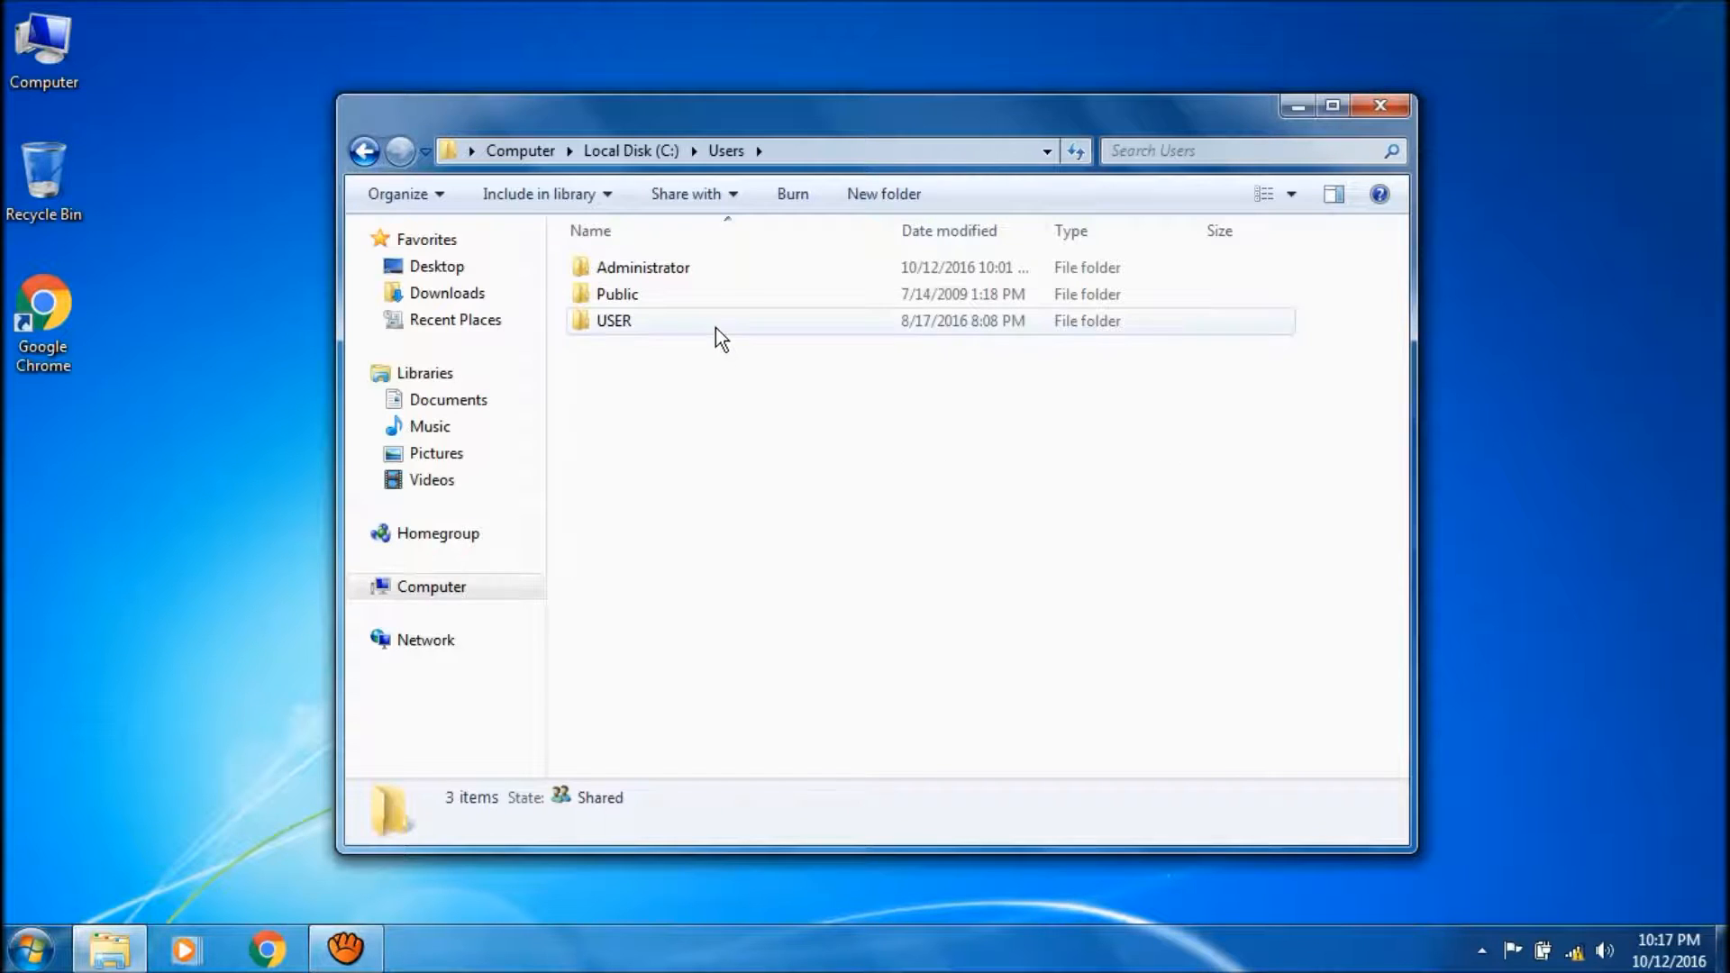
{"action": "double_click", "coordinate": [612, 320]}
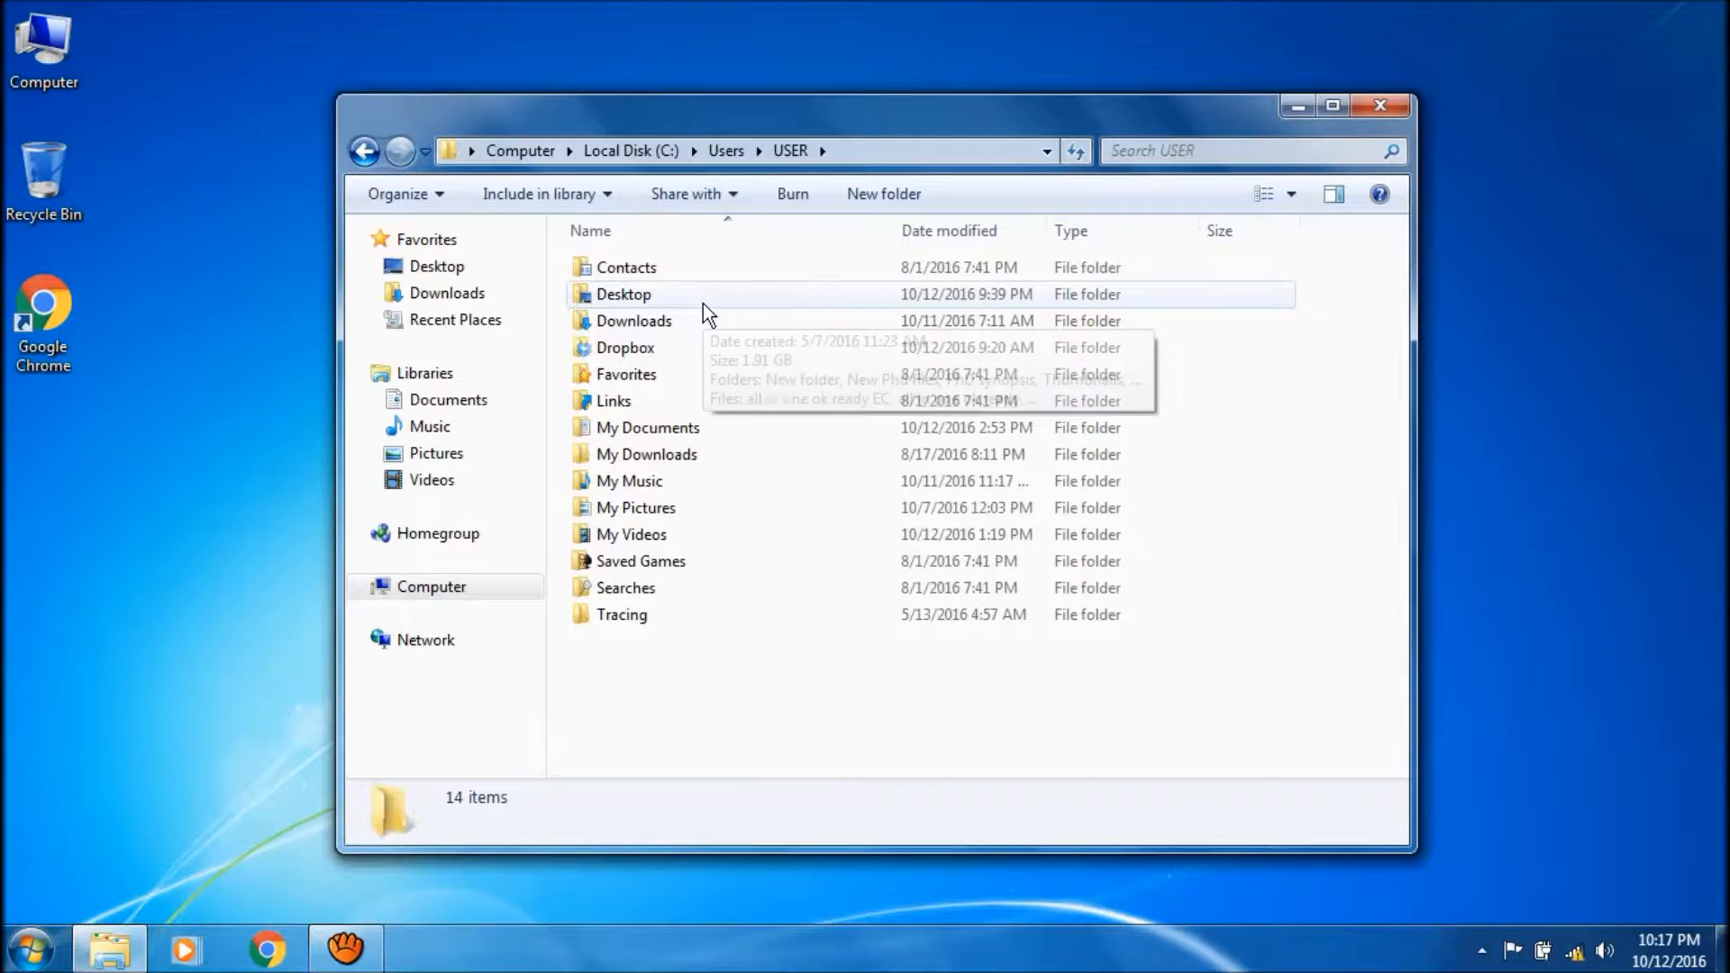
Step: Open the Desktop folder under C:\Users\USER and browse its 21 items
{"action": "double_click", "coordinate": [624, 294]}
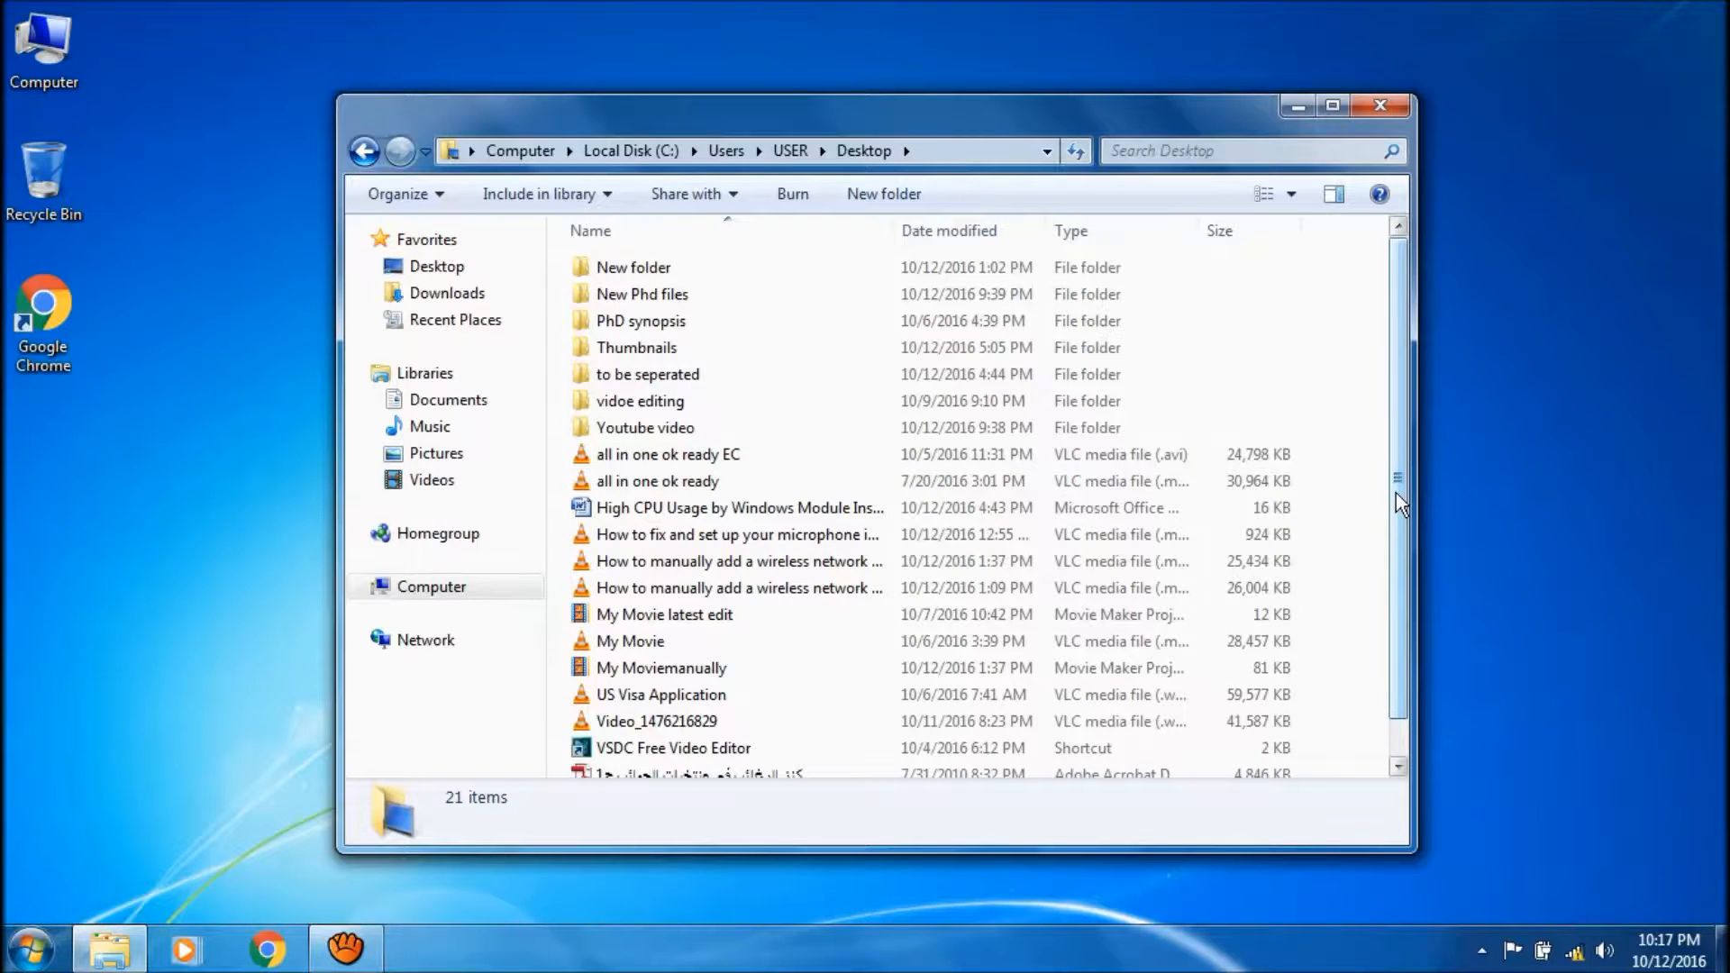
{"action": "scroll", "scroll_direction": "down", "scroll_amount": 3}
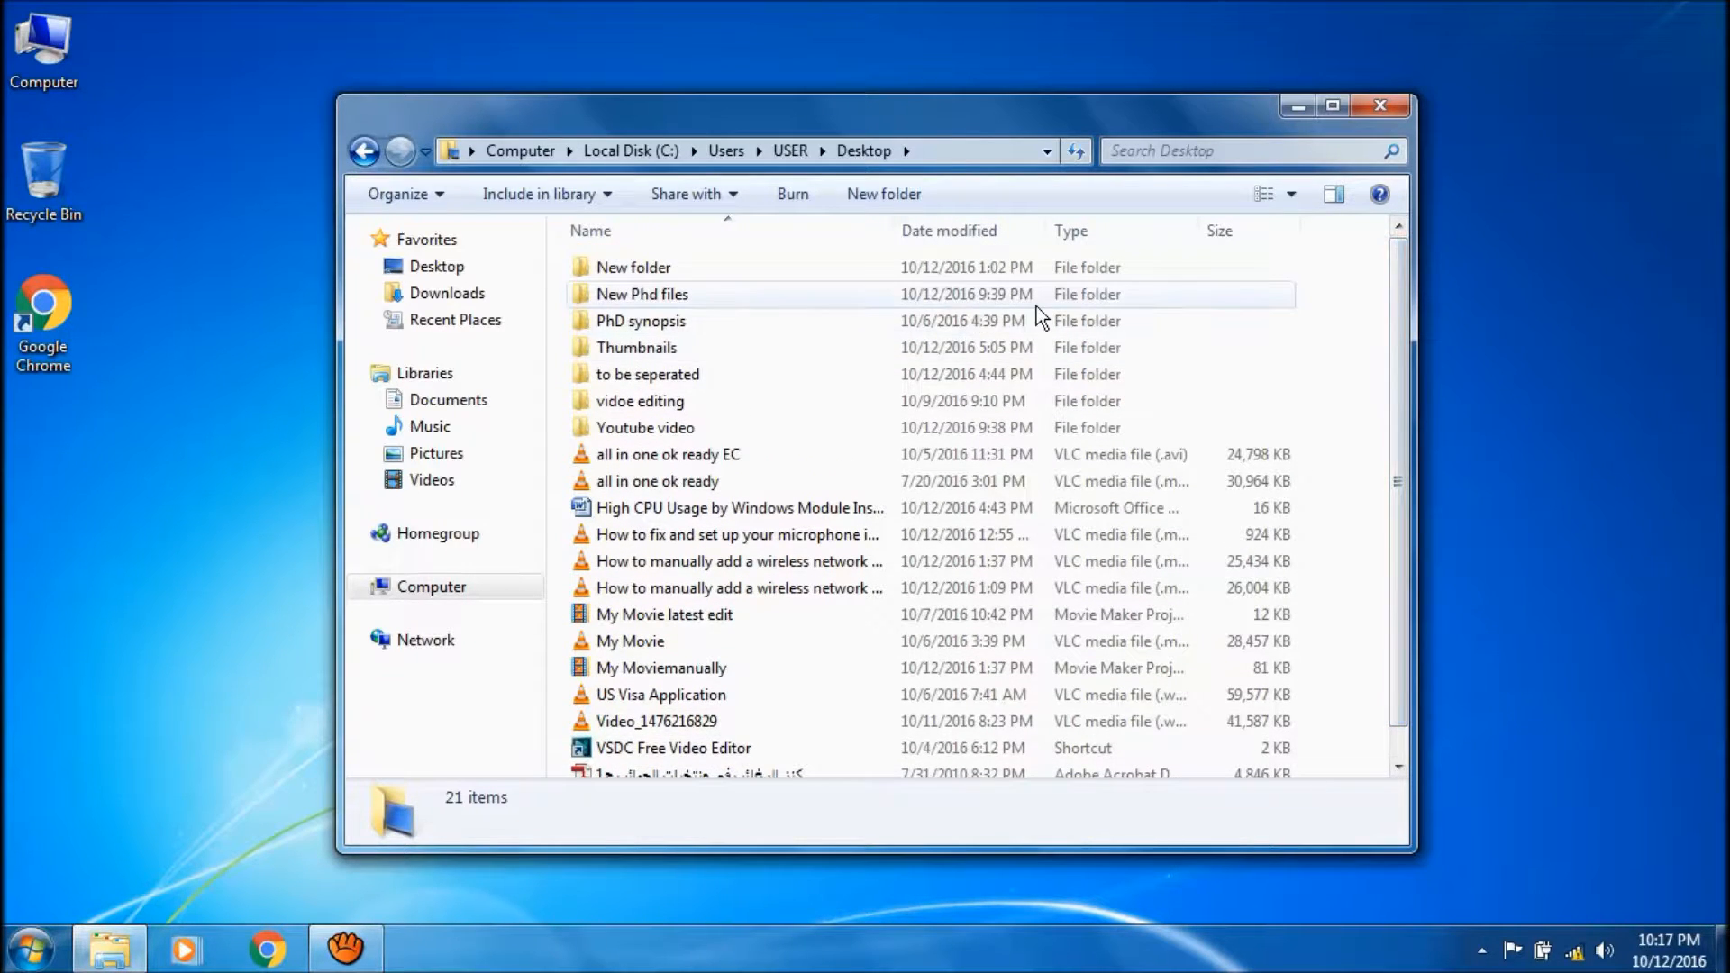
Step: Select all 21 items in the Desktop folder with Ctrl+A for moving to the desktop
{"action": "key", "text": "ctrl+a"}
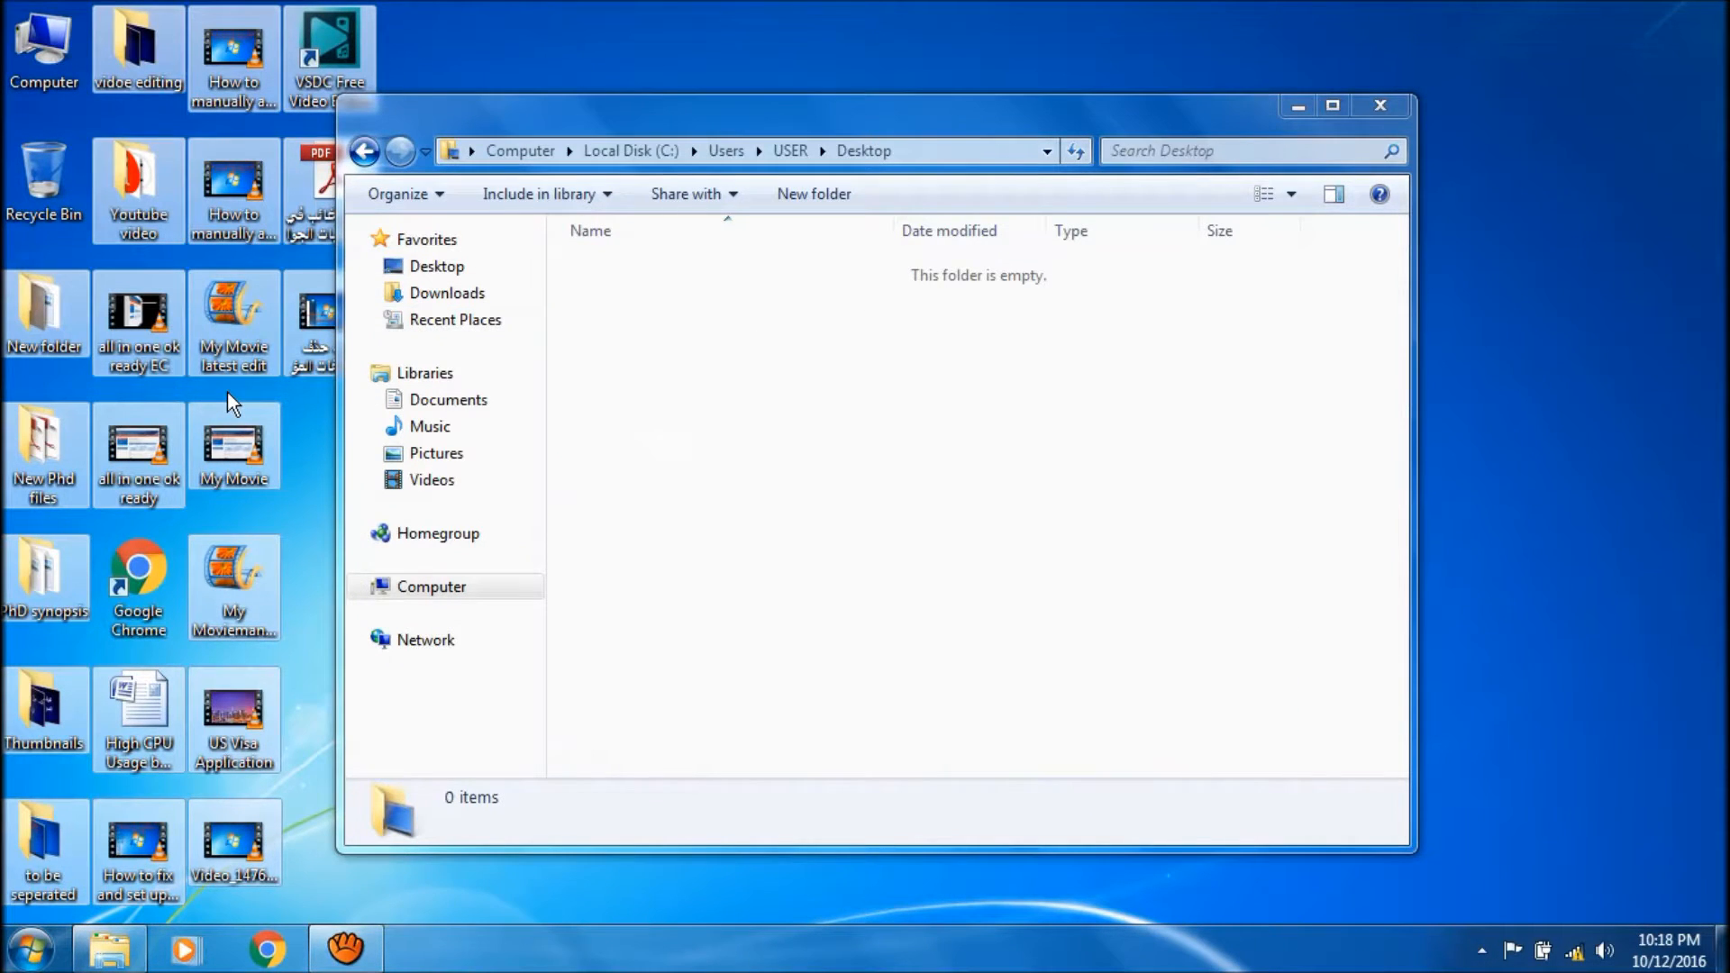
{"action": "mouse_move", "coordinate": [1362, 166]}
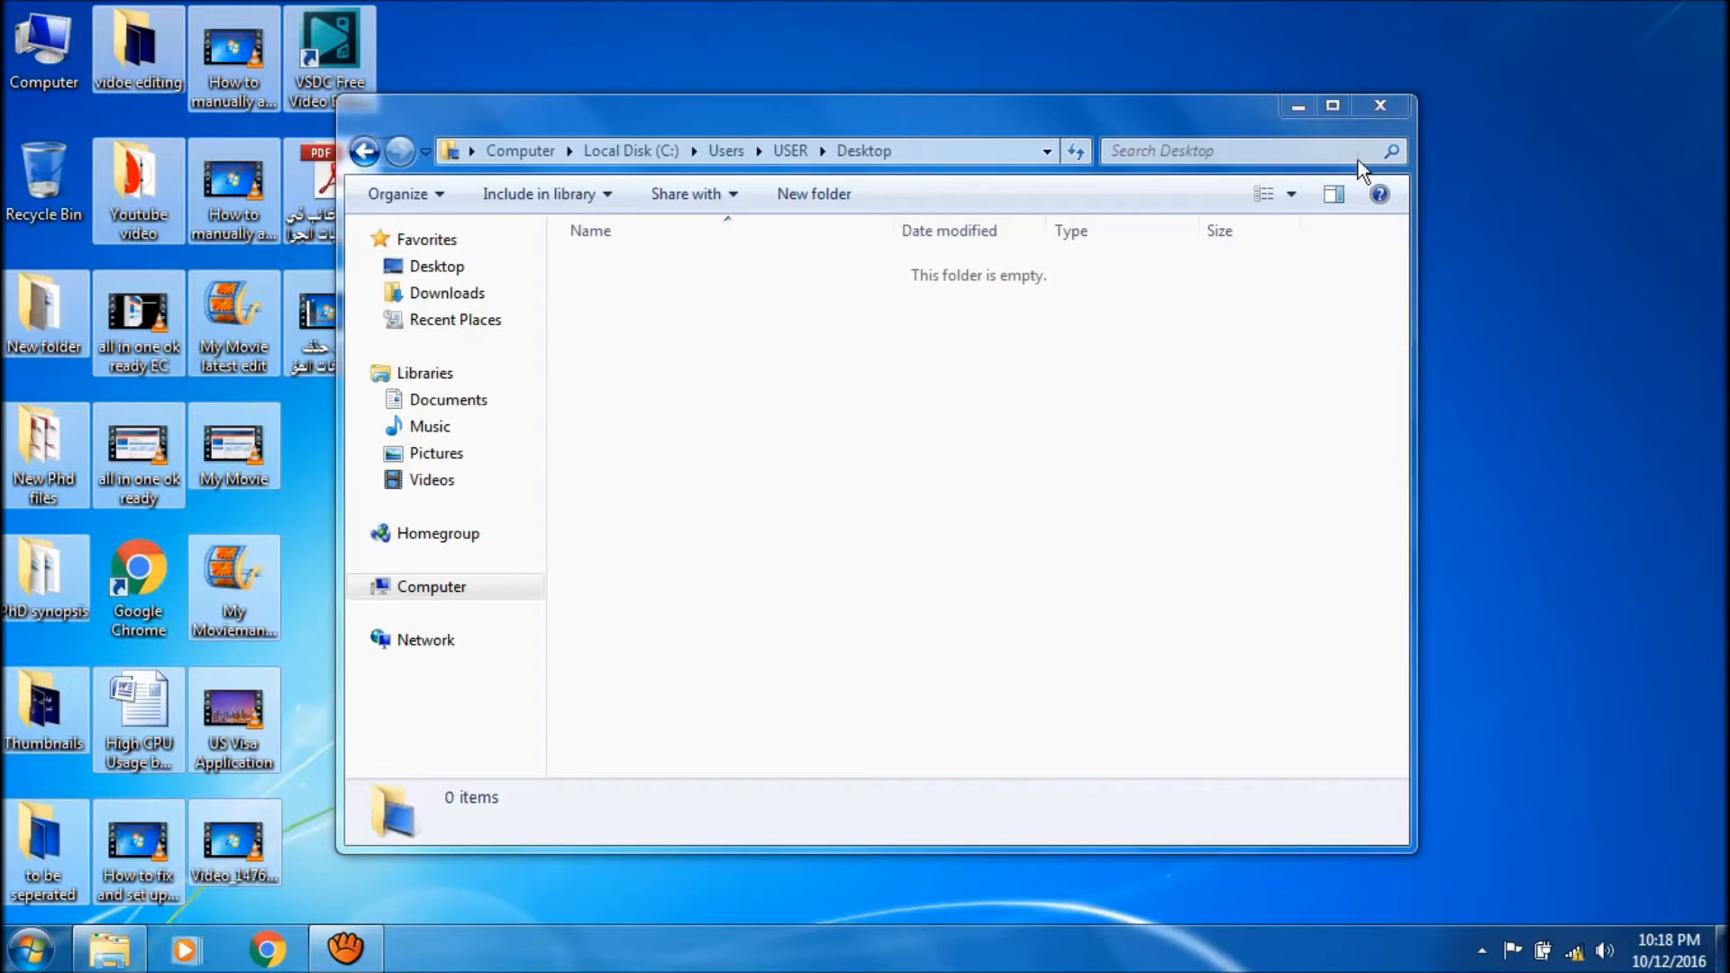